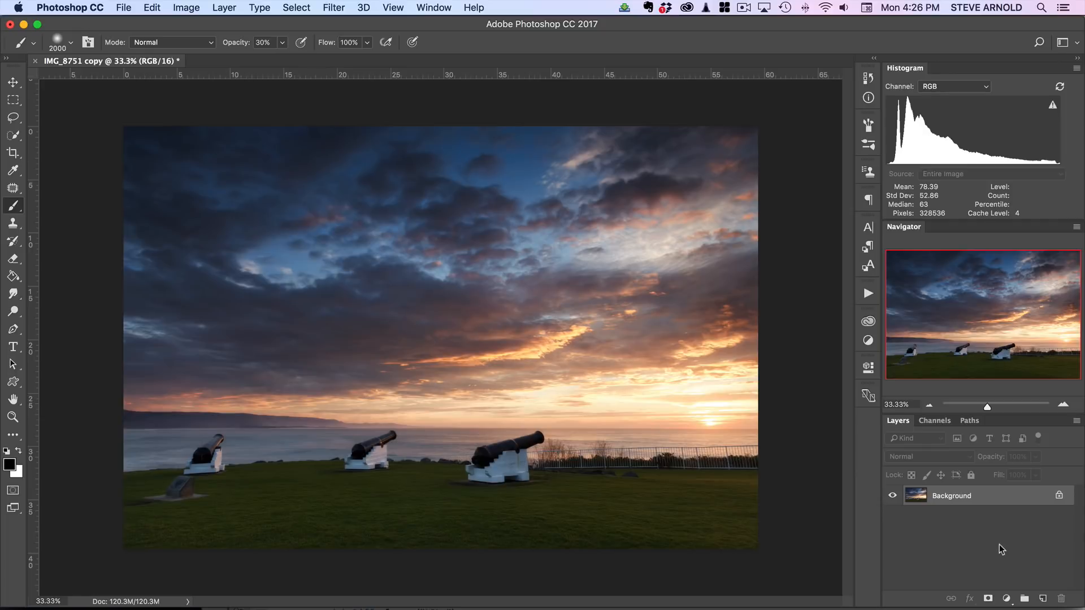
pyautogui.moveTo(1004, 540)
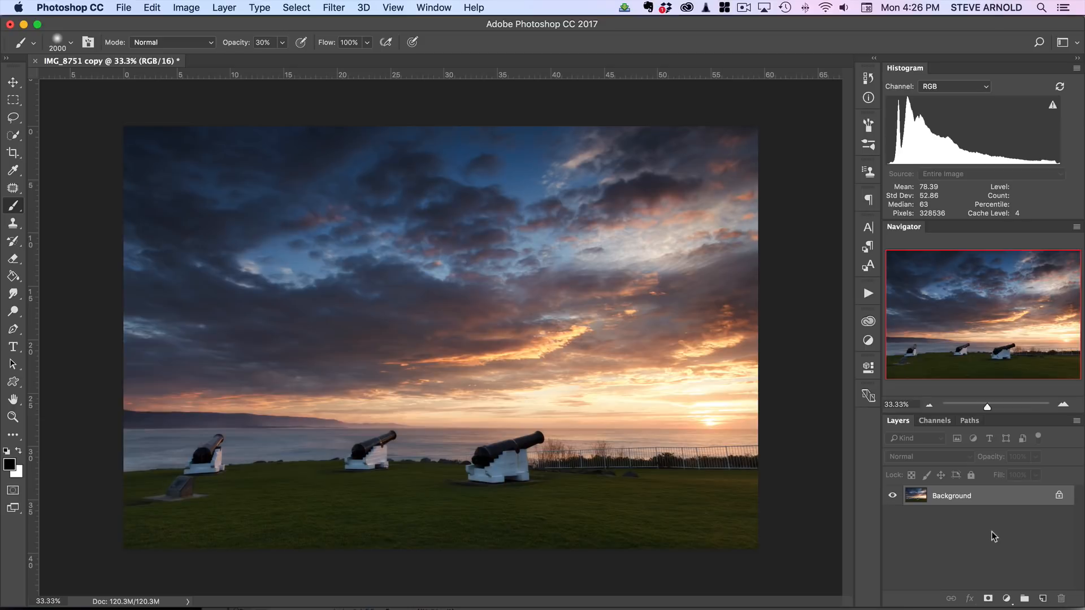
pyautogui.moveTo(967, 532)
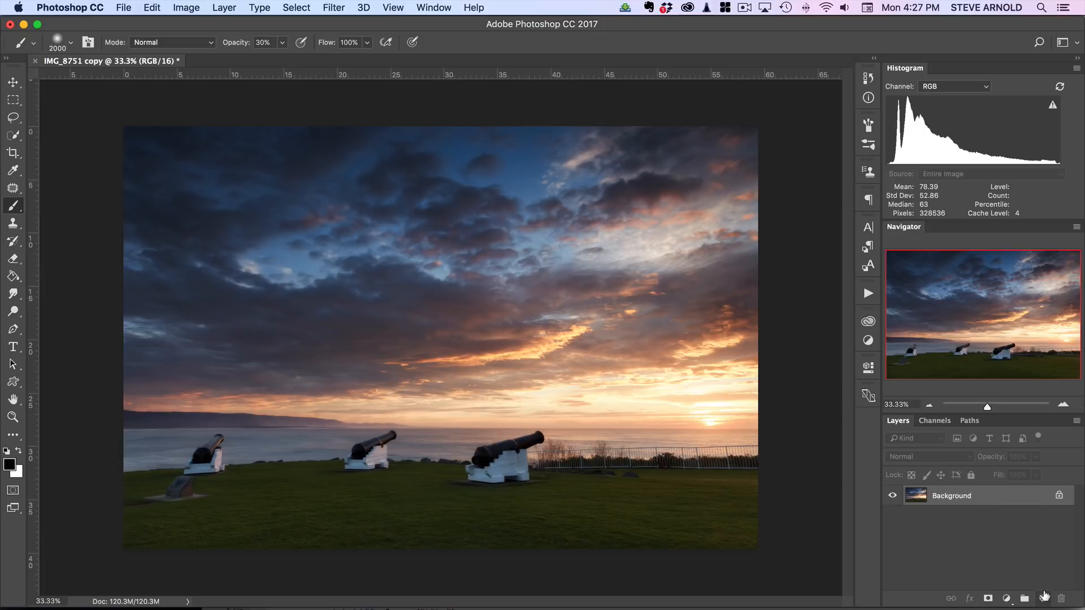
# Step: Add a new empty layer above the cannon photo and set its blend mode to Overlay
pyautogui.click(1059, 598)
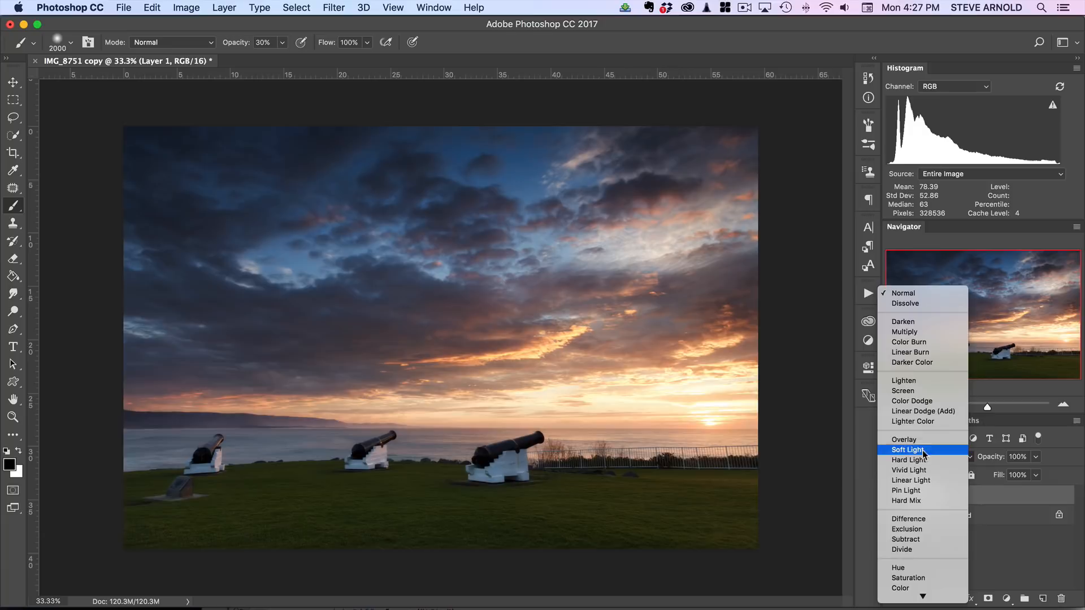
pyautogui.click(901, 439)
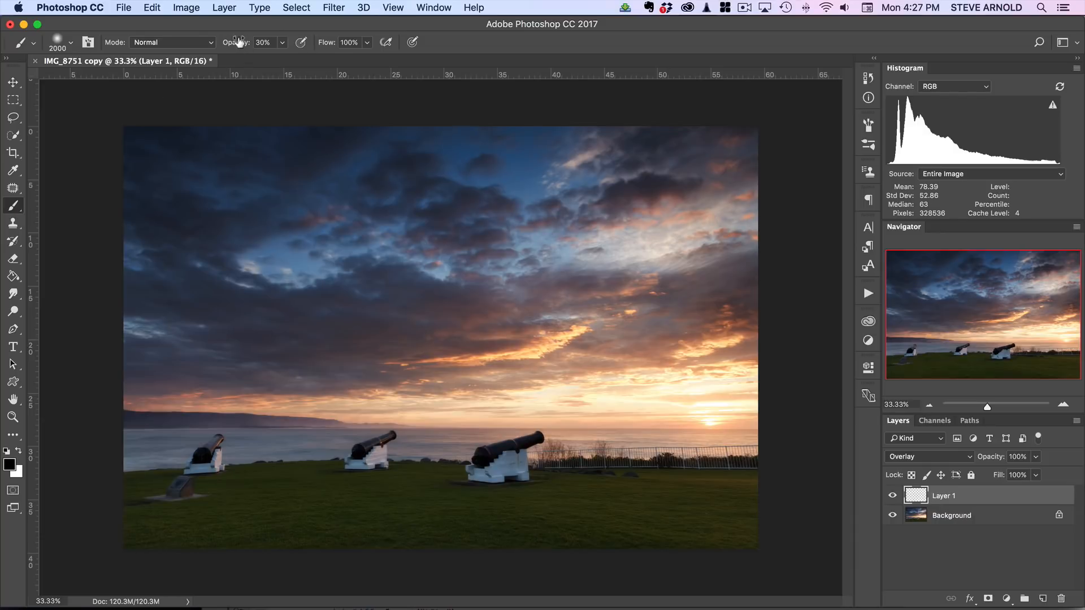
pyautogui.moveTo(243, 41)
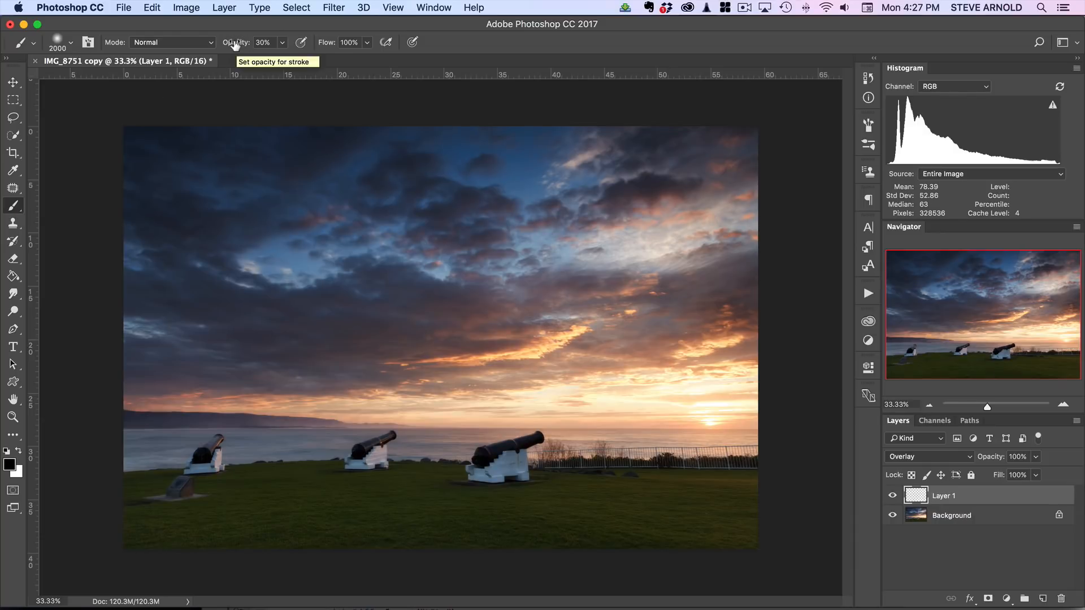
pyautogui.moveTo(756, 325)
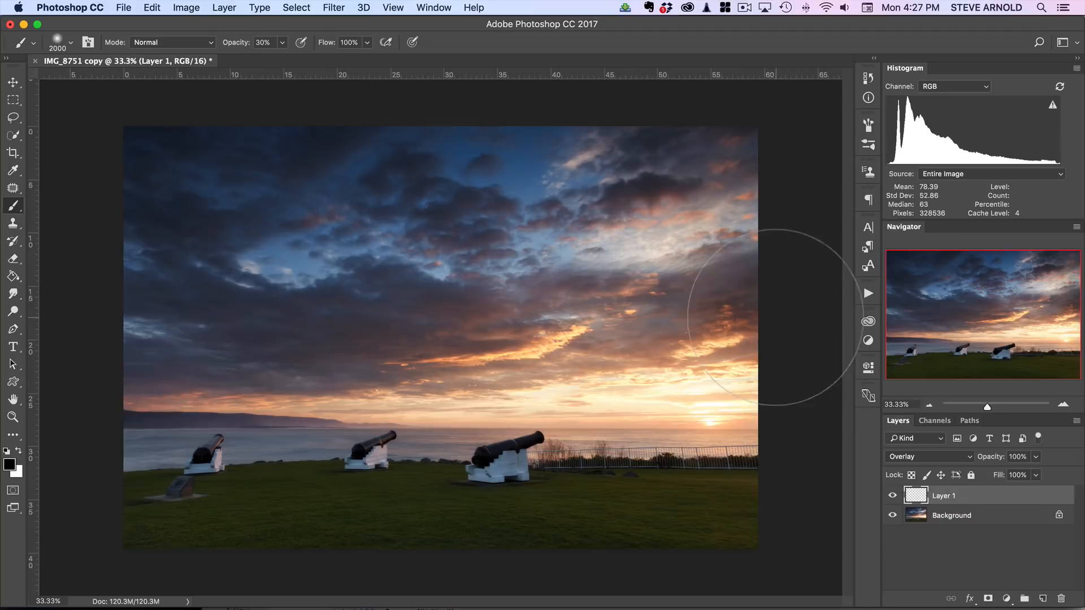
pyautogui.moveTo(510, 337)
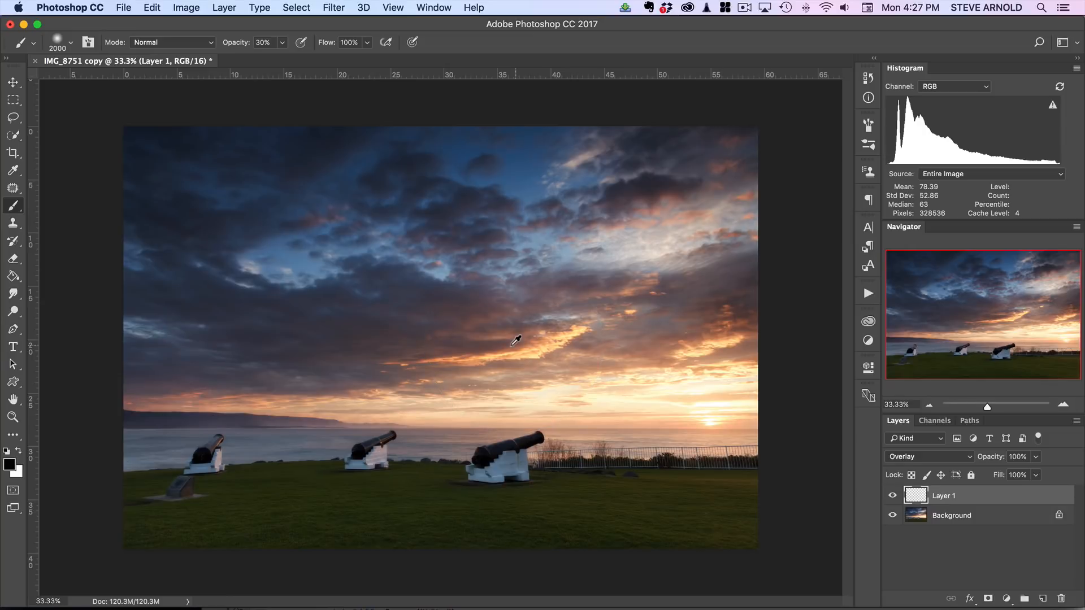
pyautogui.moveTo(547, 339)
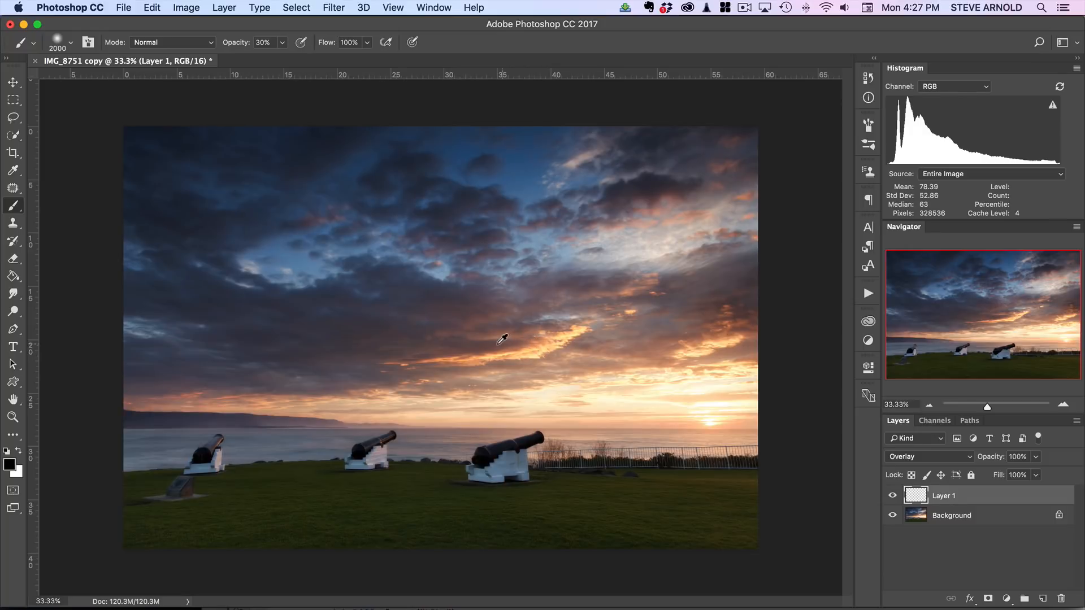
pyautogui.moveTo(513, 352)
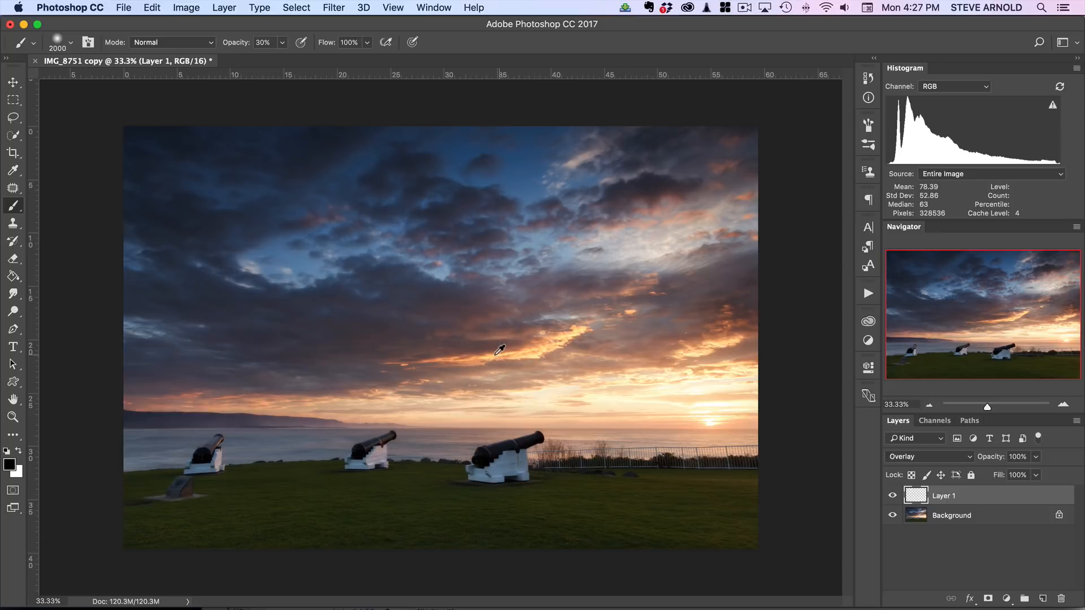
pyautogui.moveTo(656, 336)
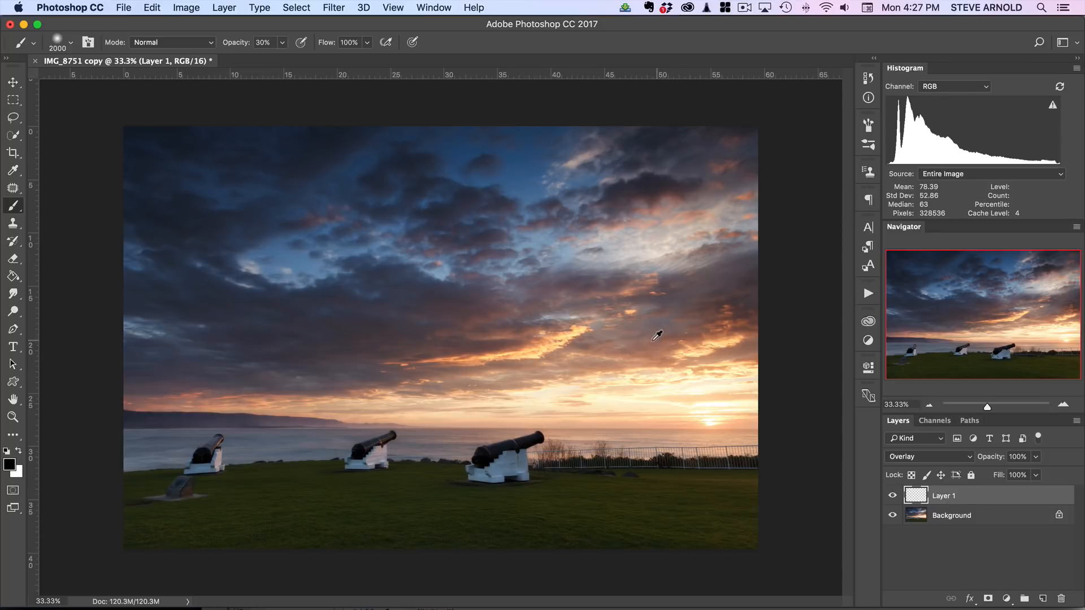
# Step: Sample a warm orange from the glowing sunset clouds as the foreground painting colour
pyautogui.click(536, 338)
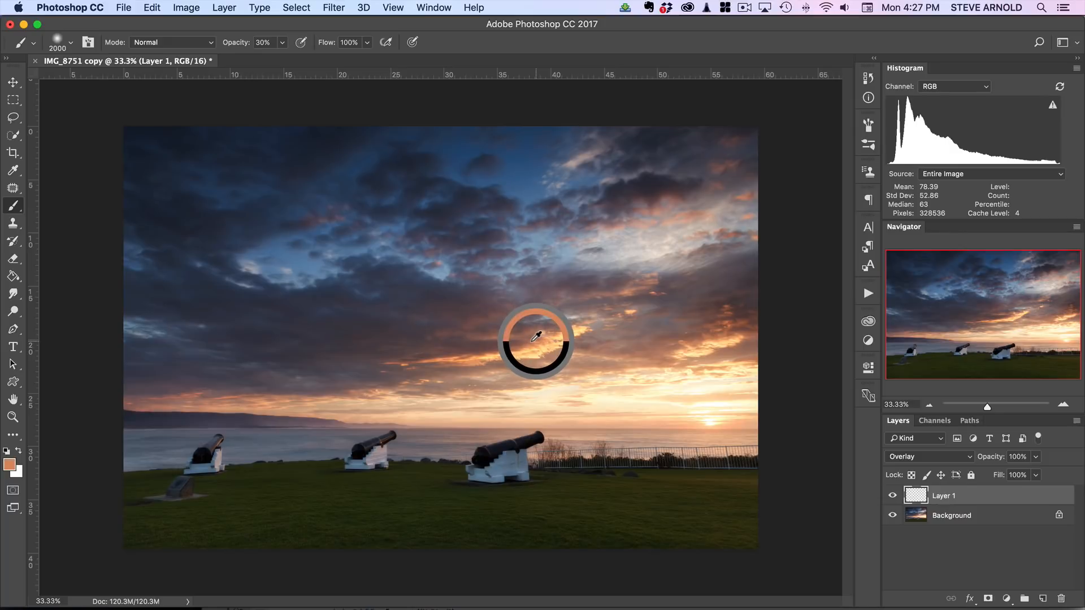
pyautogui.moveTo(531, 346)
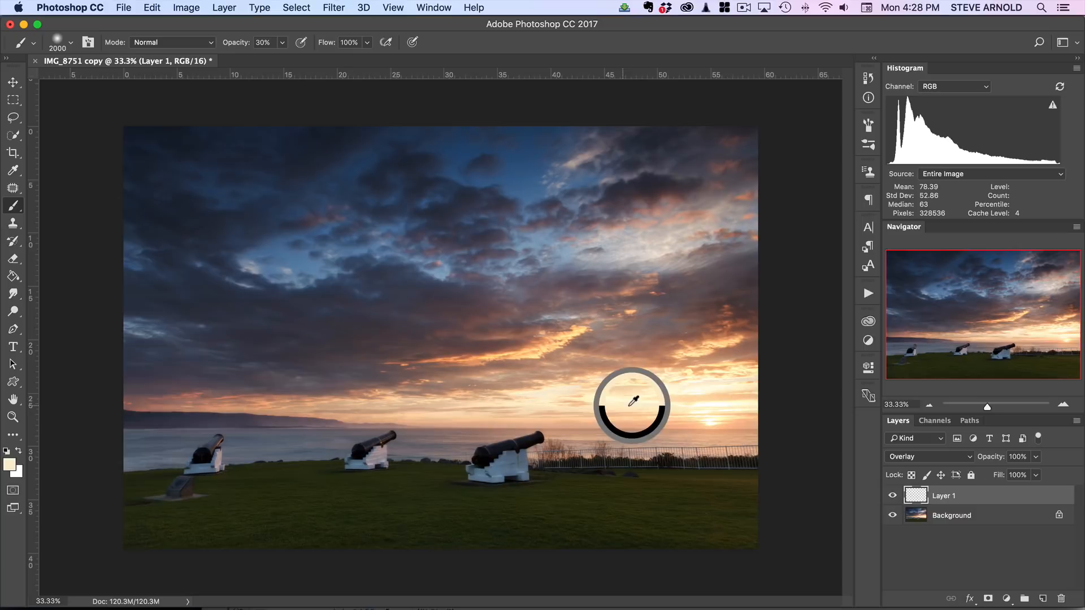
pyautogui.moveTo(720, 403)
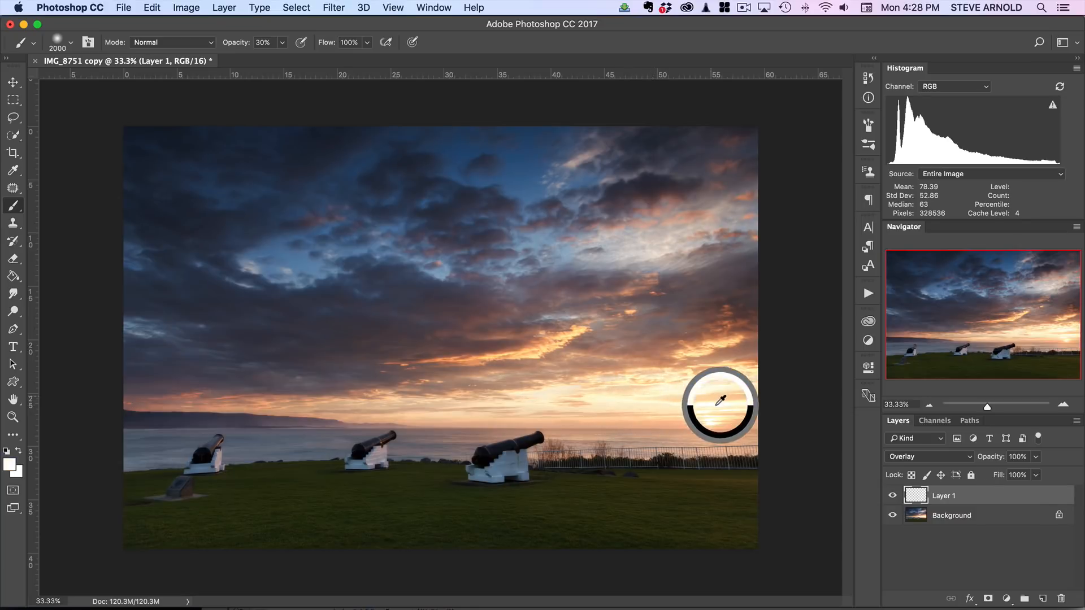
pyautogui.moveTo(549, 343)
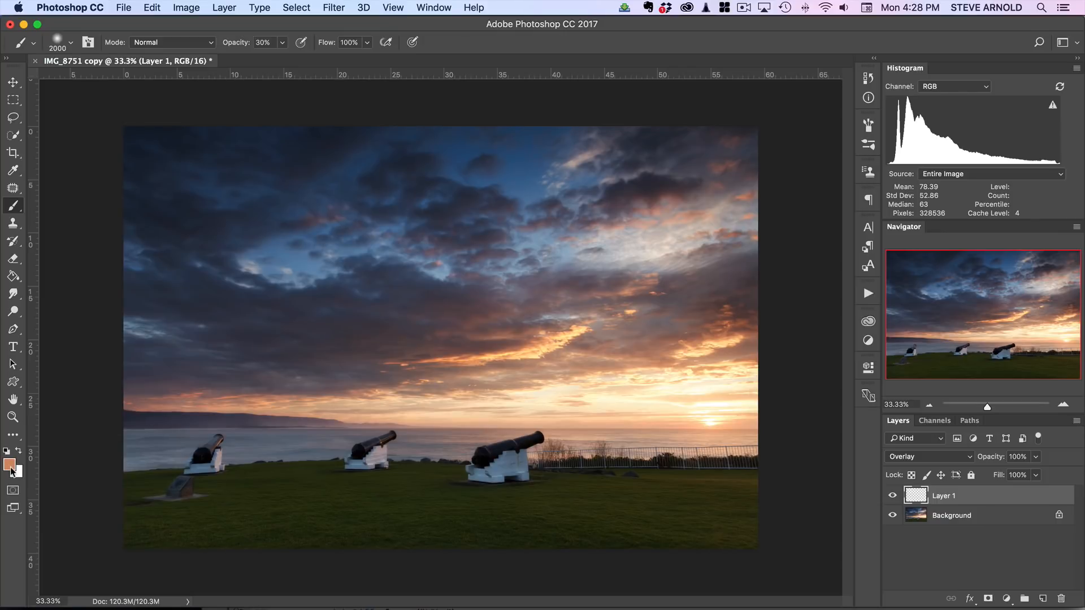
pyautogui.moveTo(459, 332)
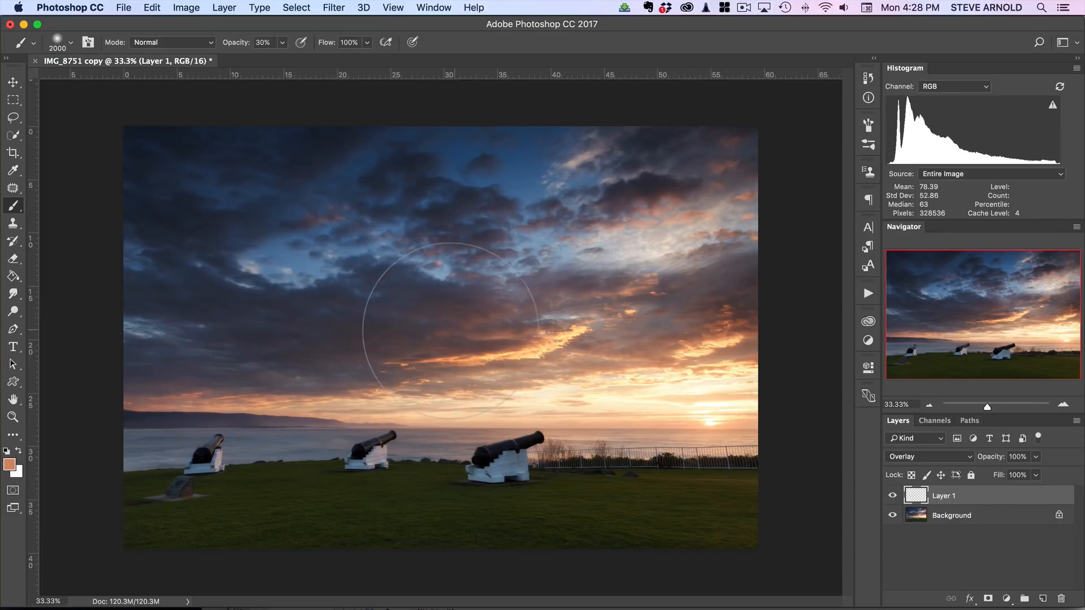
pyautogui.moveTo(663, 331)
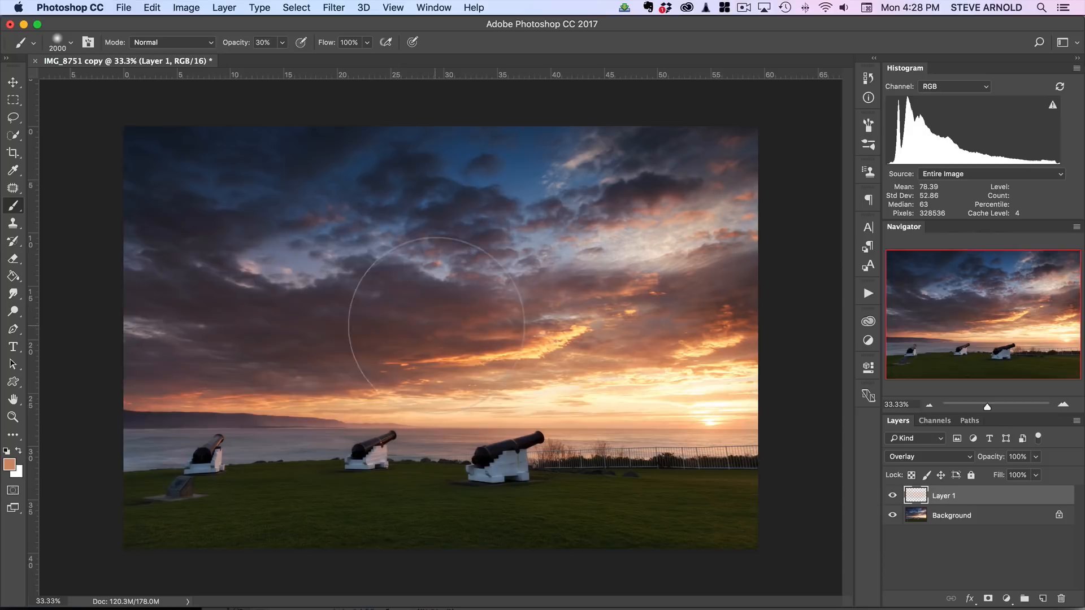
pyautogui.moveTo(766, 293)
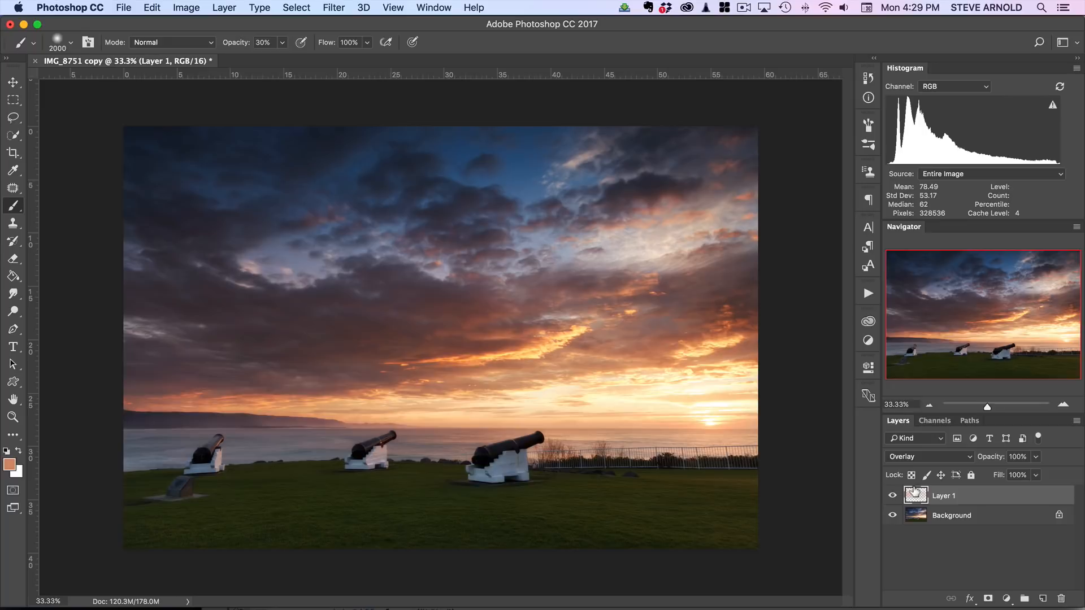
pyautogui.click(929, 457)
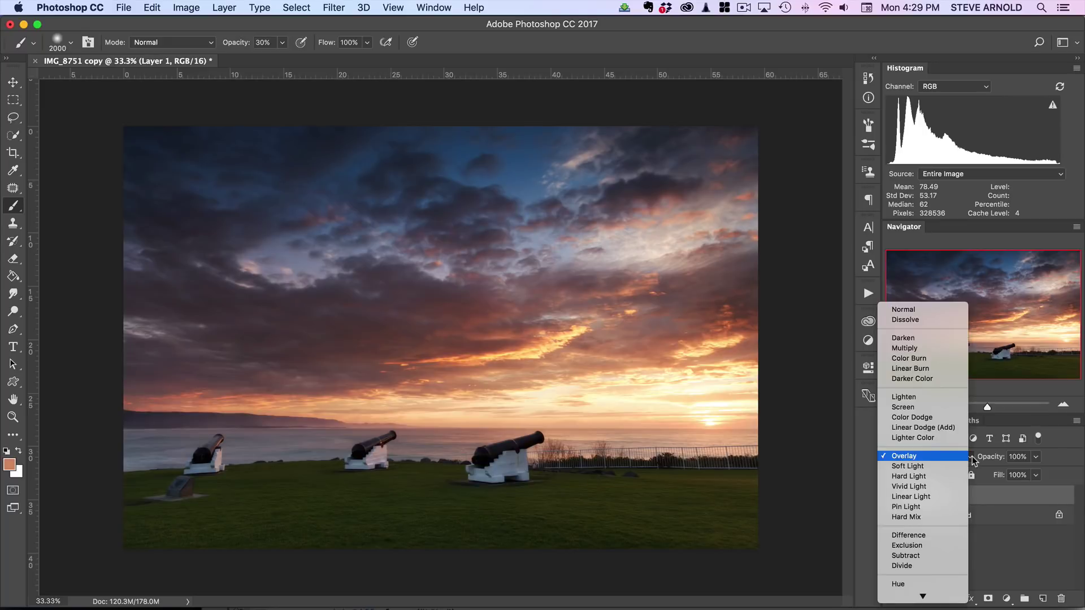
pyautogui.moveTo(937, 459)
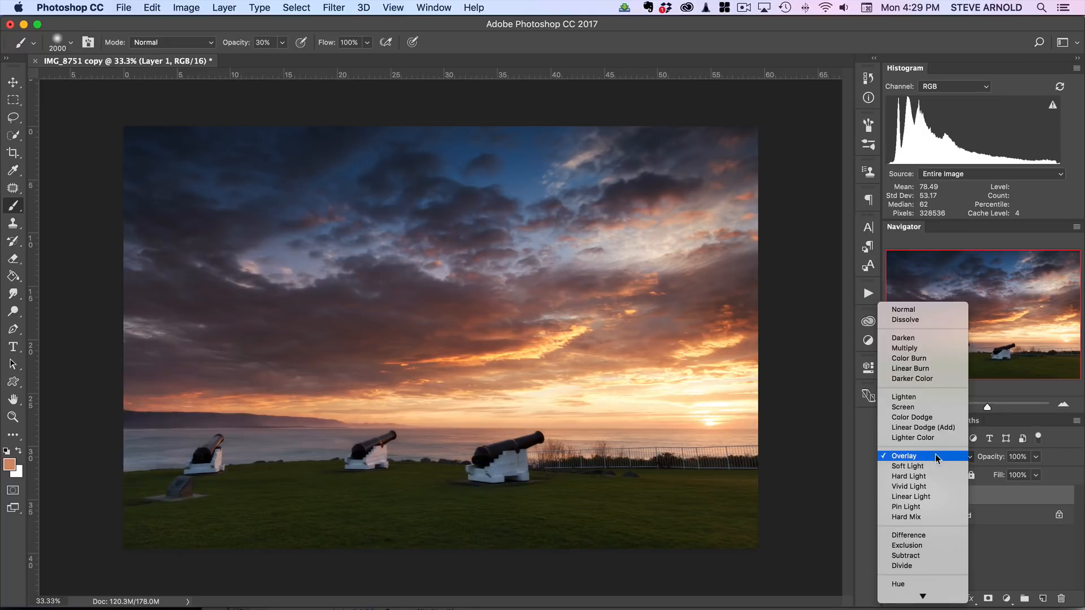
pyautogui.click(907, 467)
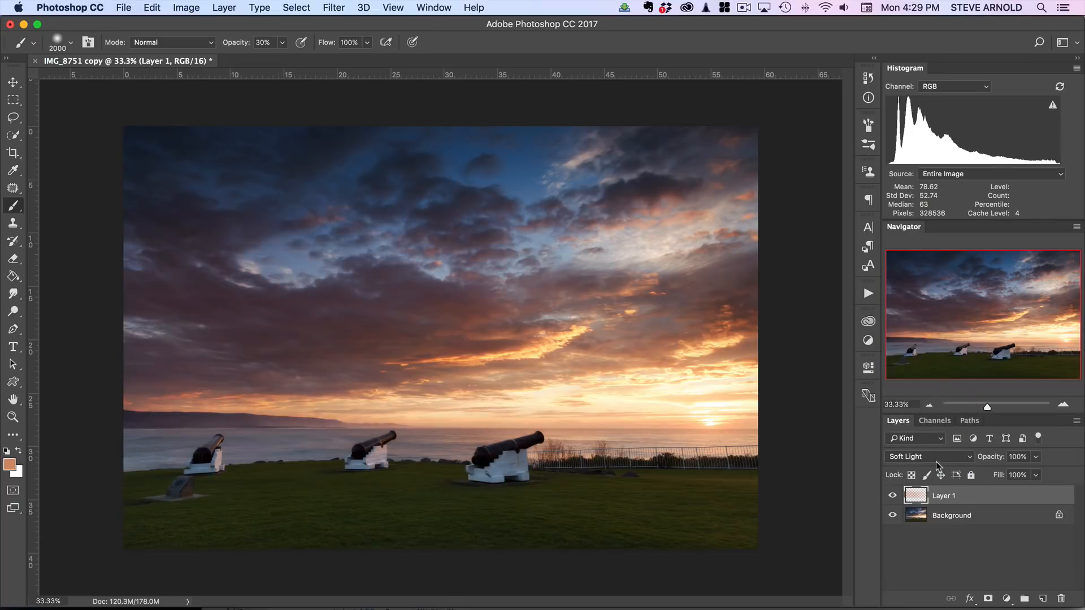
pyautogui.click(928, 457)
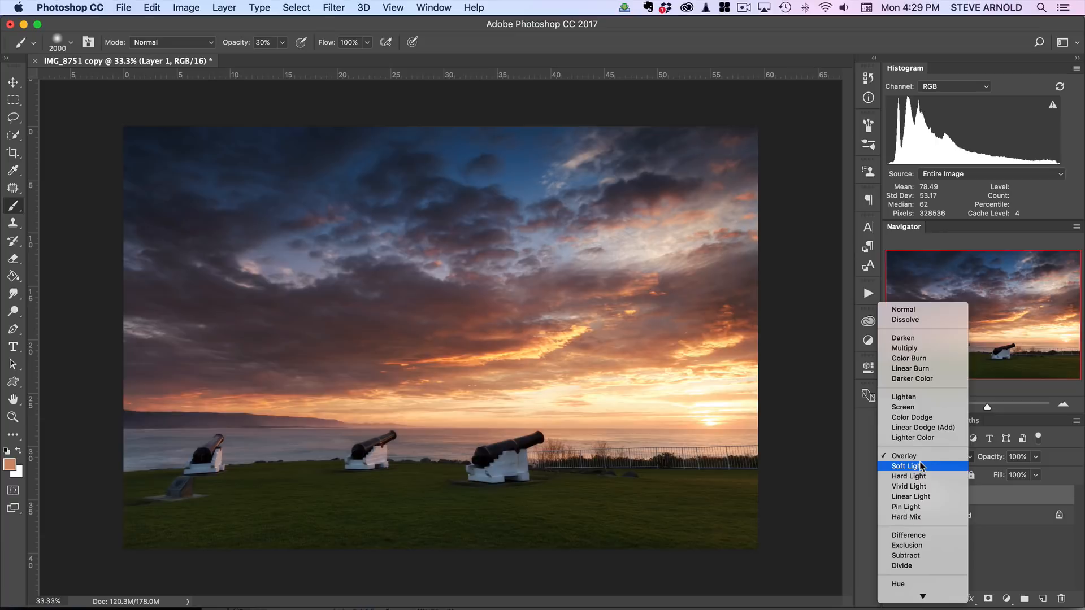
pyautogui.click(907, 467)
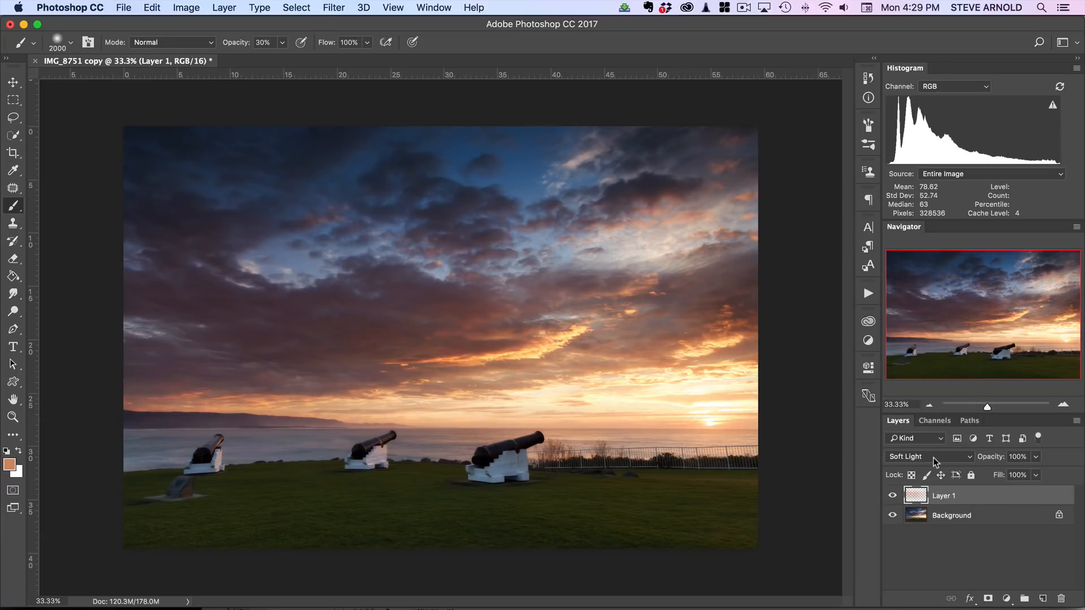
pyautogui.moveTo(935, 461)
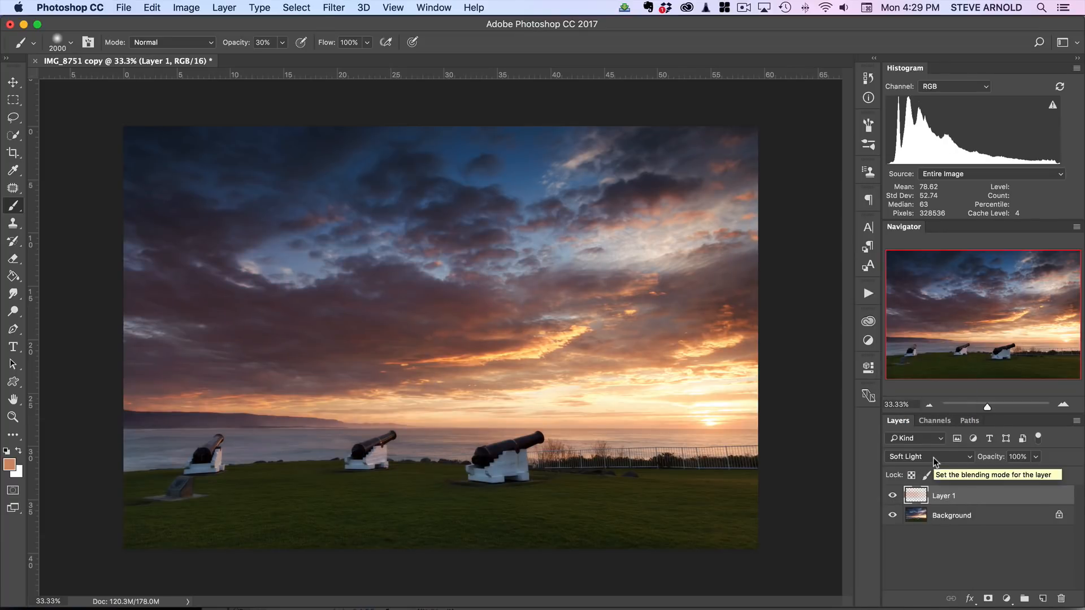
pyautogui.click(928, 457)
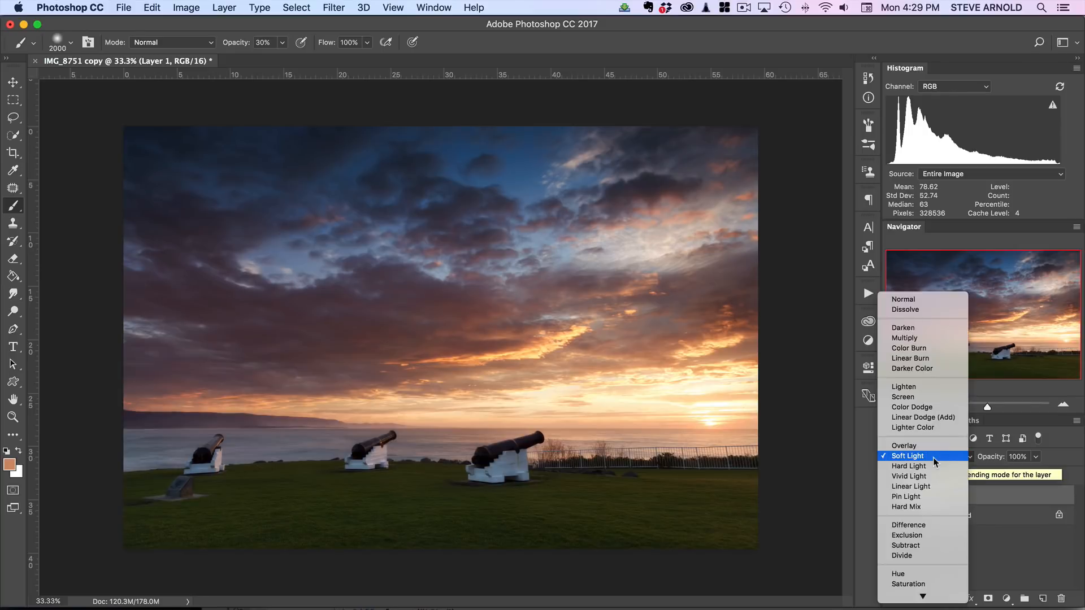
pyautogui.moveTo(935, 445)
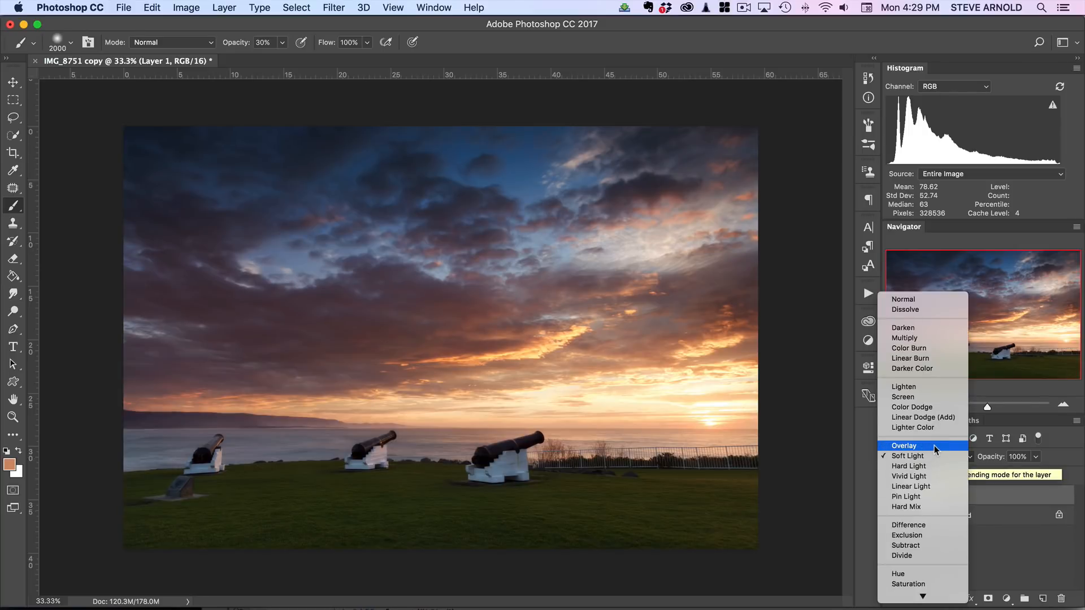
pyautogui.click(903, 446)
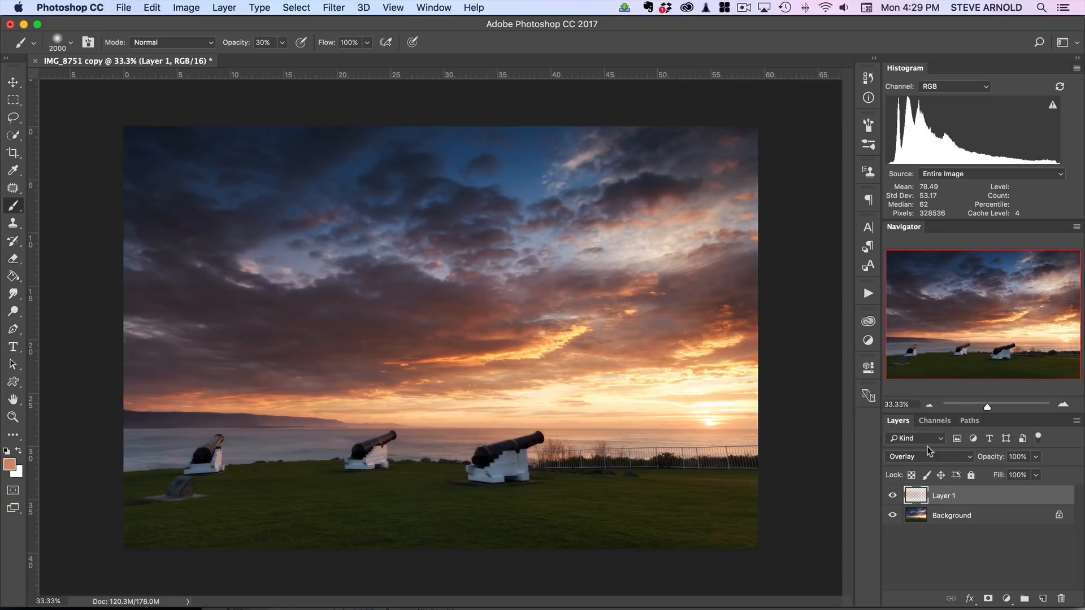
pyautogui.moveTo(962, 461)
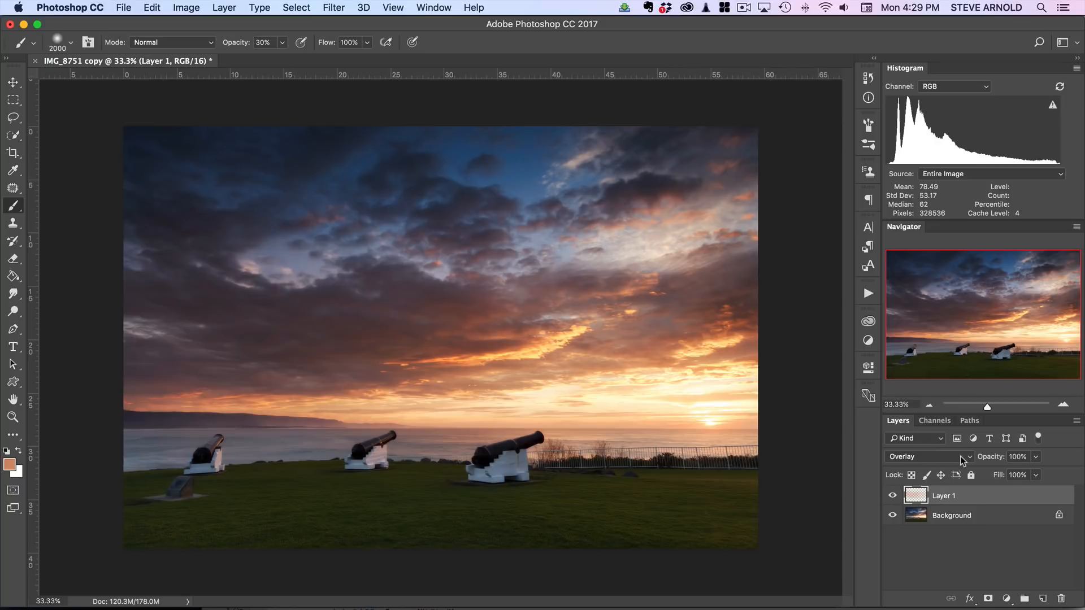
pyautogui.moveTo(973, 461)
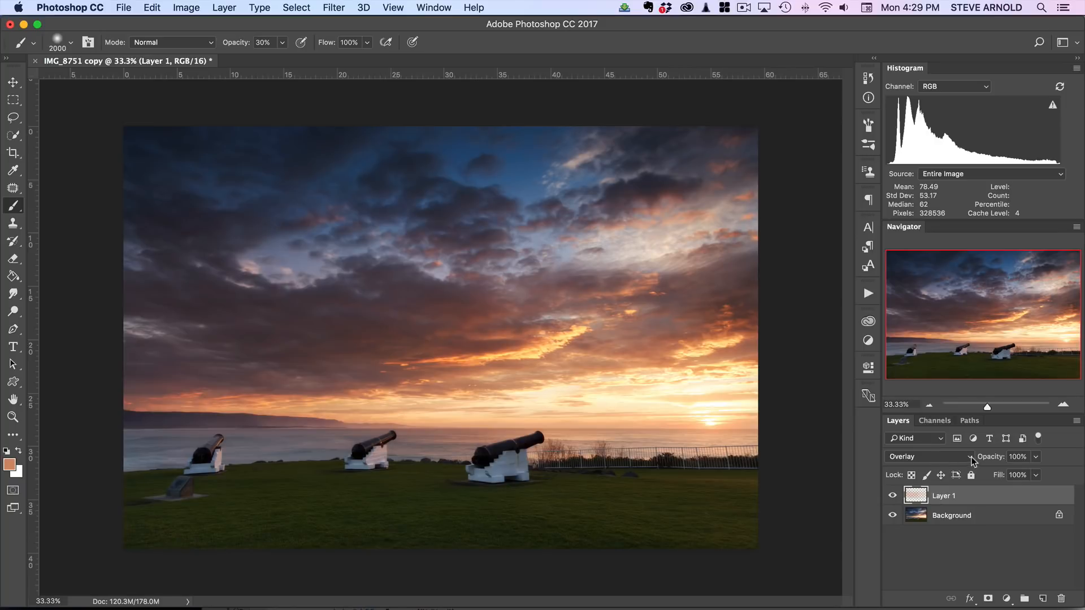
pyautogui.click(942, 456)
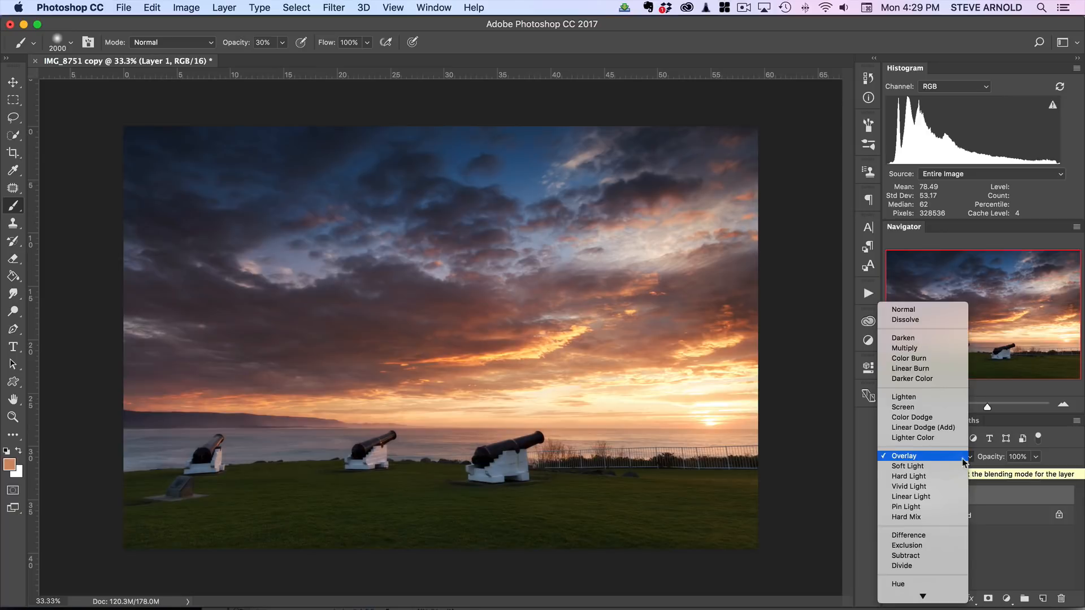
pyautogui.moveTo(953, 464)
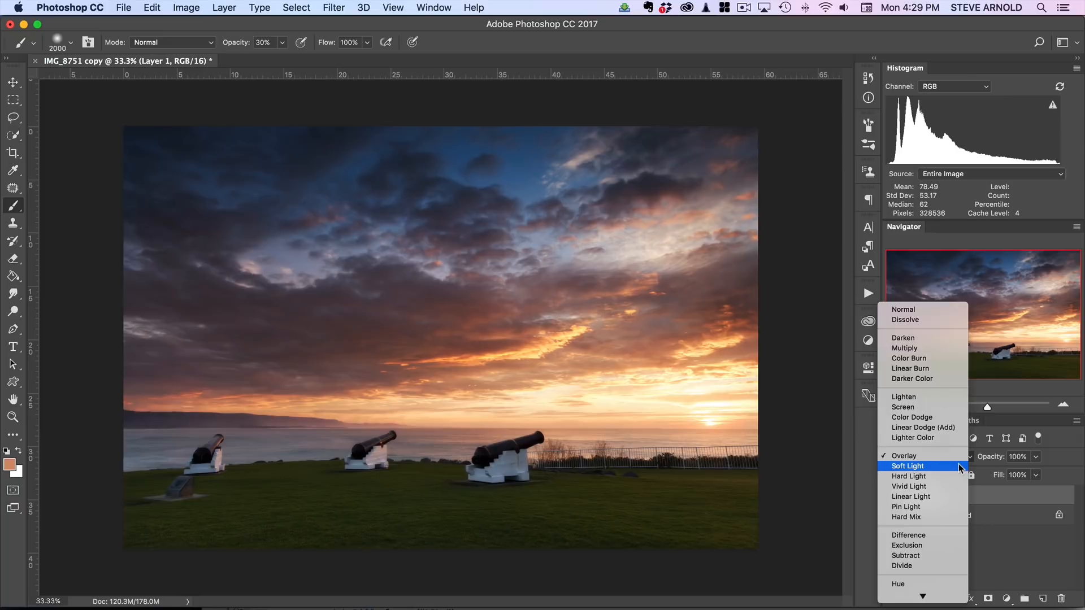
pyautogui.click(907, 466)
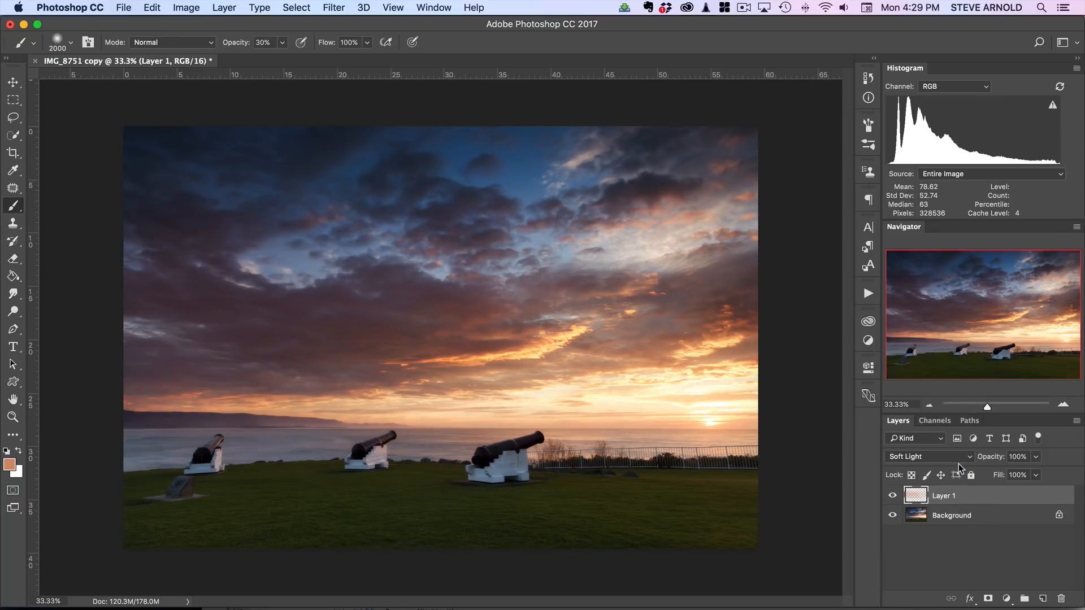
pyautogui.click(929, 456)
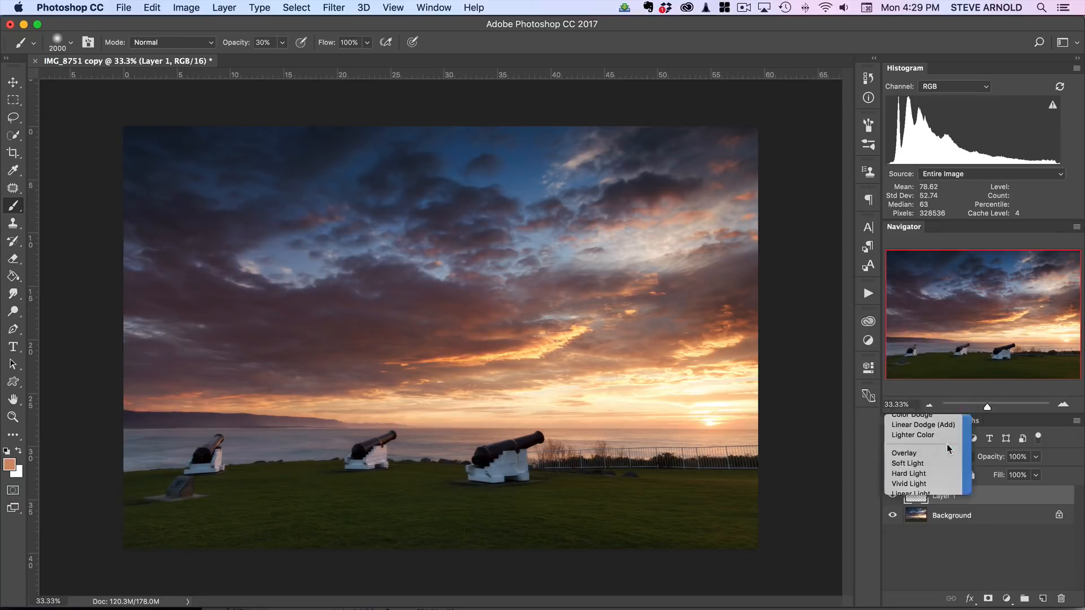
pyautogui.click(904, 453)
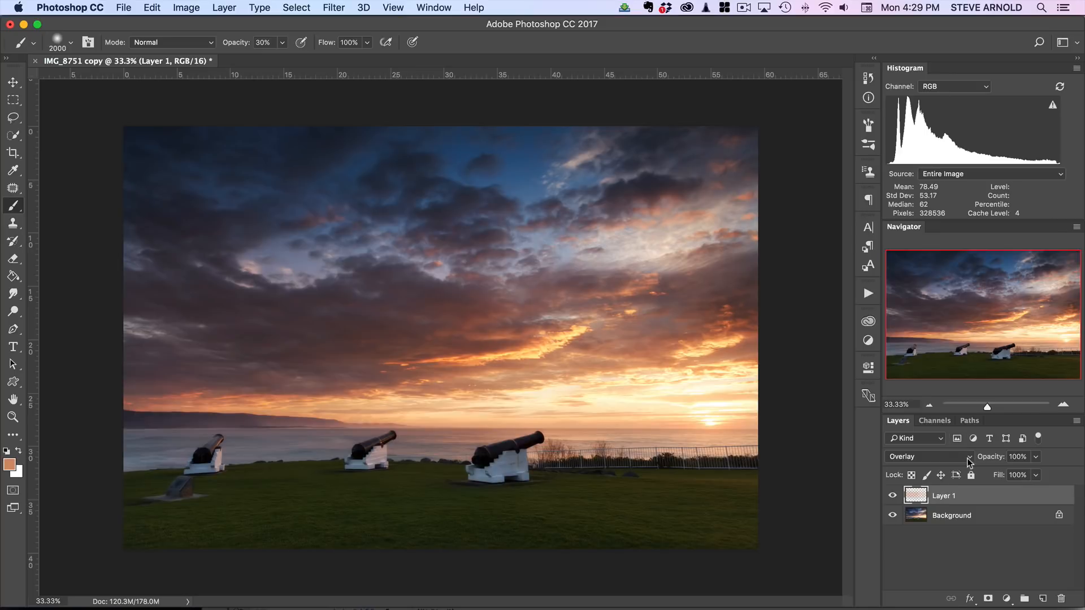
pyautogui.moveTo(968, 460)
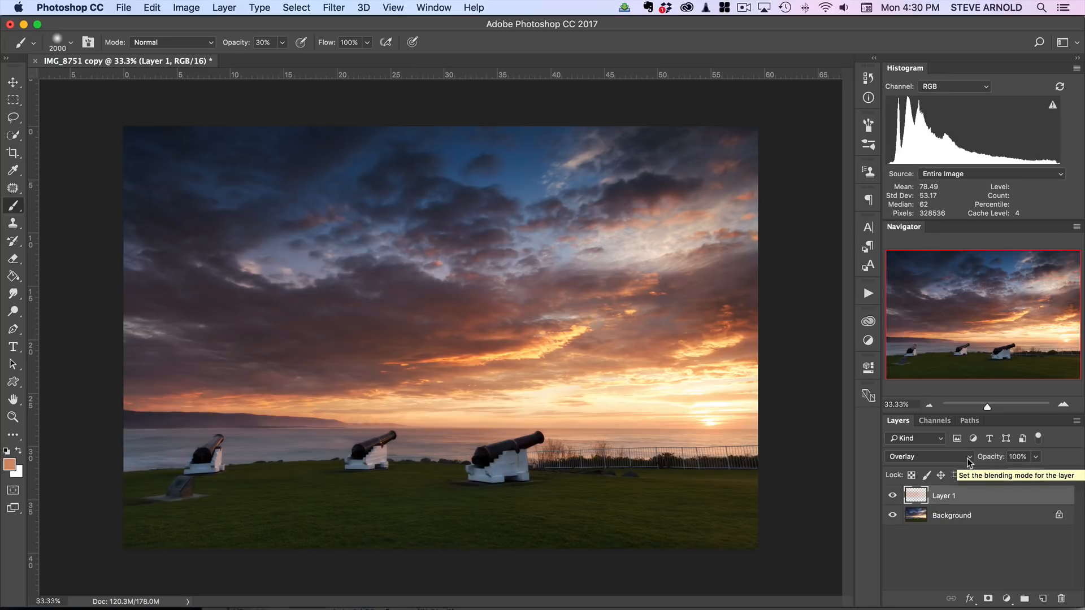